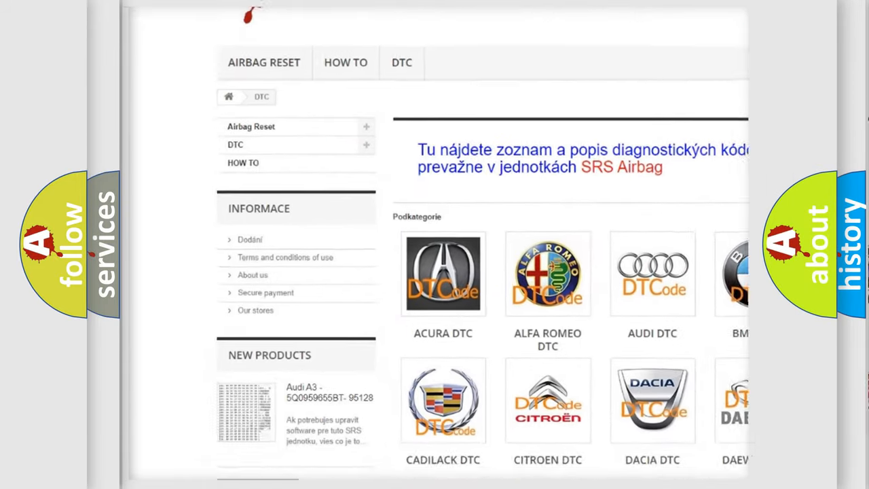
{"action": "scroll", "scroll_direction": "down", "scroll_amount": 3}
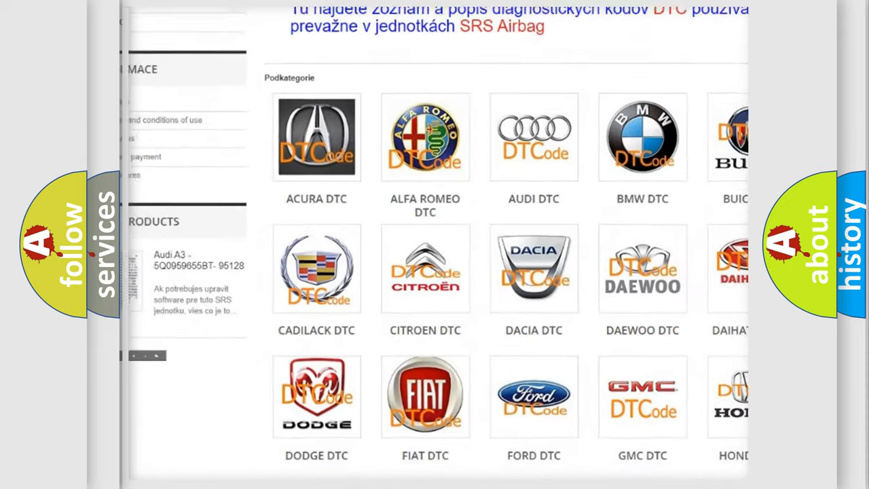
{"action": "scroll", "scroll_direction": "down", "scroll_amount": 3}
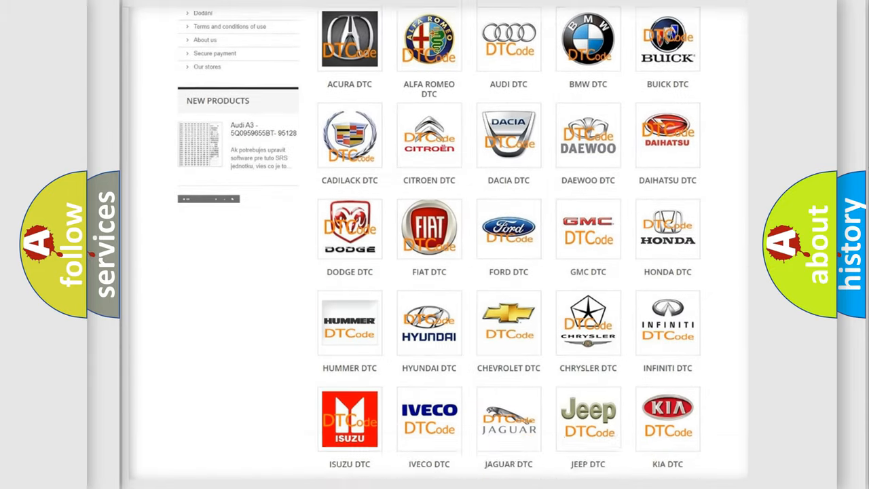
{"action": "scroll", "scroll_direction": "down", "scroll_amount": 3}
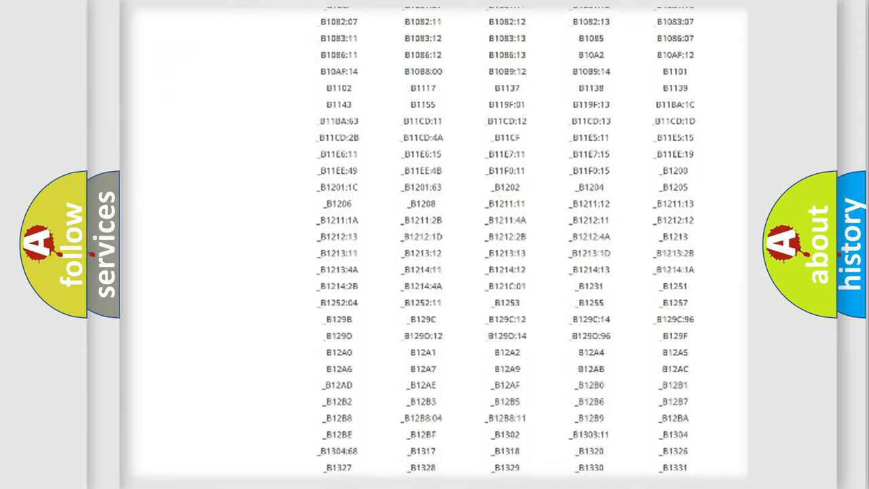
{"action": "scroll", "scroll_direction": "down", "scroll_amount": 3}
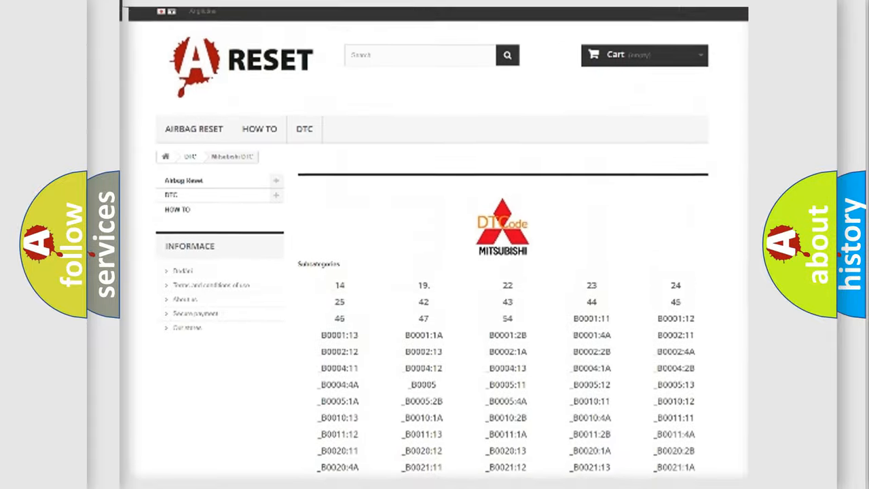
{"action": "scroll", "scroll_direction": "up", "scroll_amount": 3}
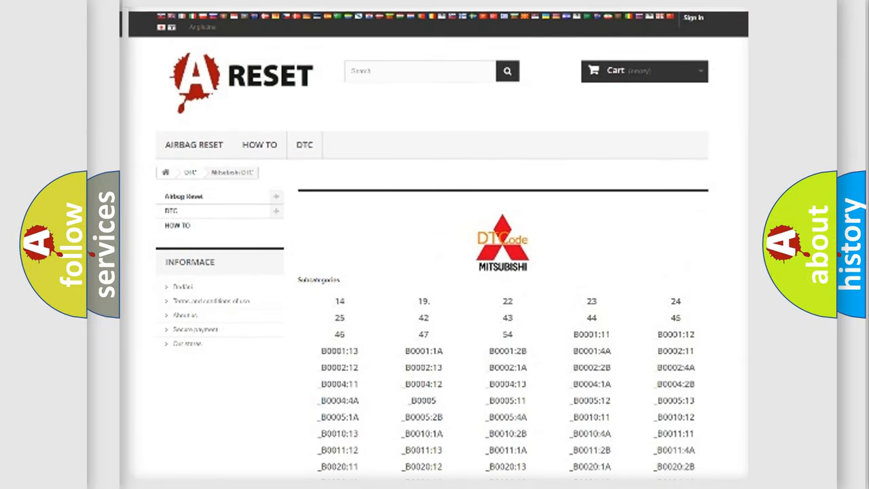